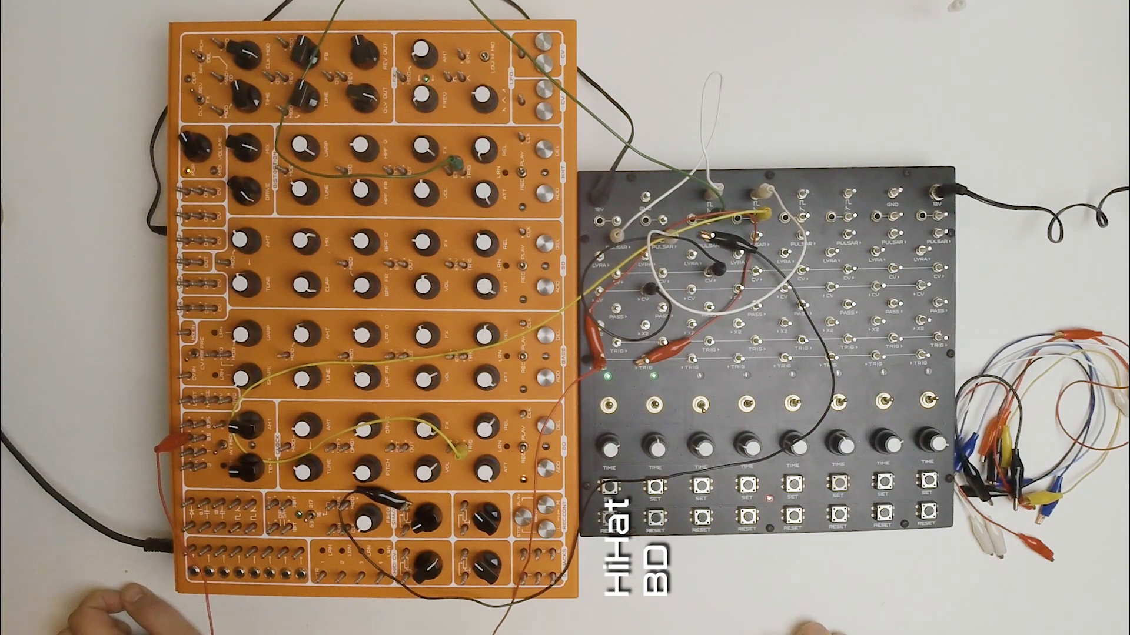
Step: Toggle step 3 on the black trigger sequencer using the SET button under the third TIME knob
click(699, 485)
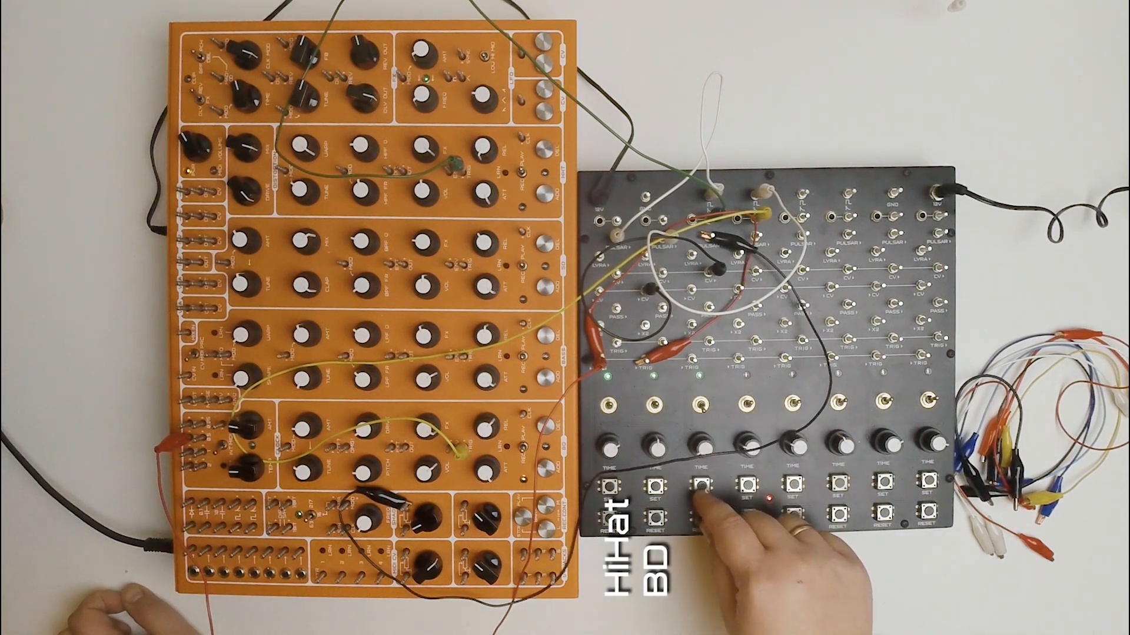